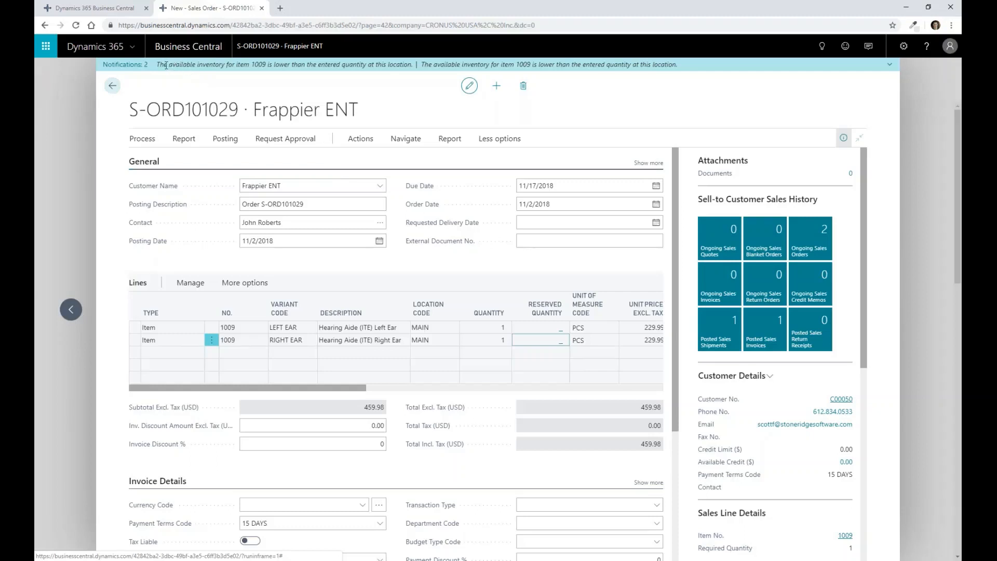
pyautogui.moveTo(341, 91)
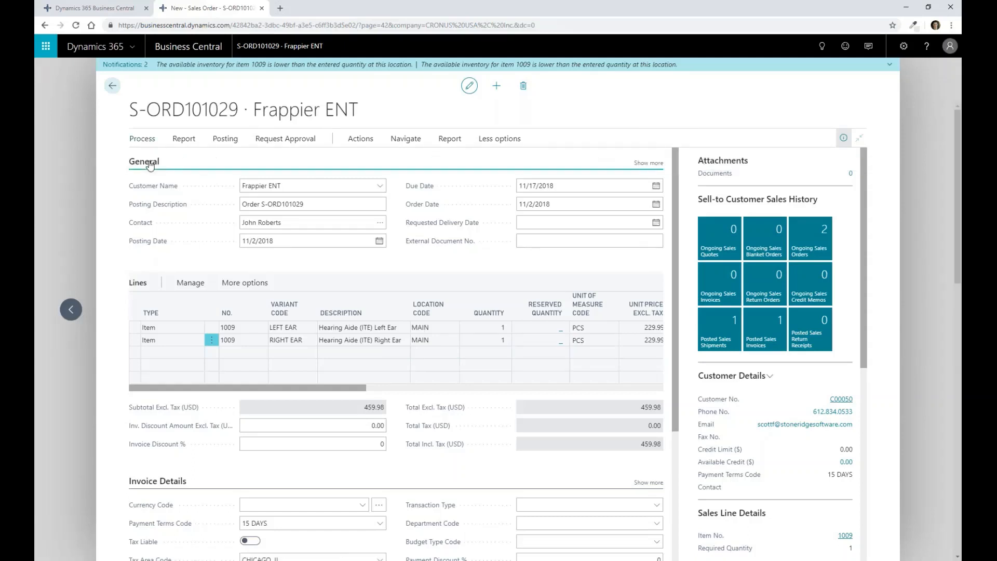
pyautogui.moveTo(361, 147)
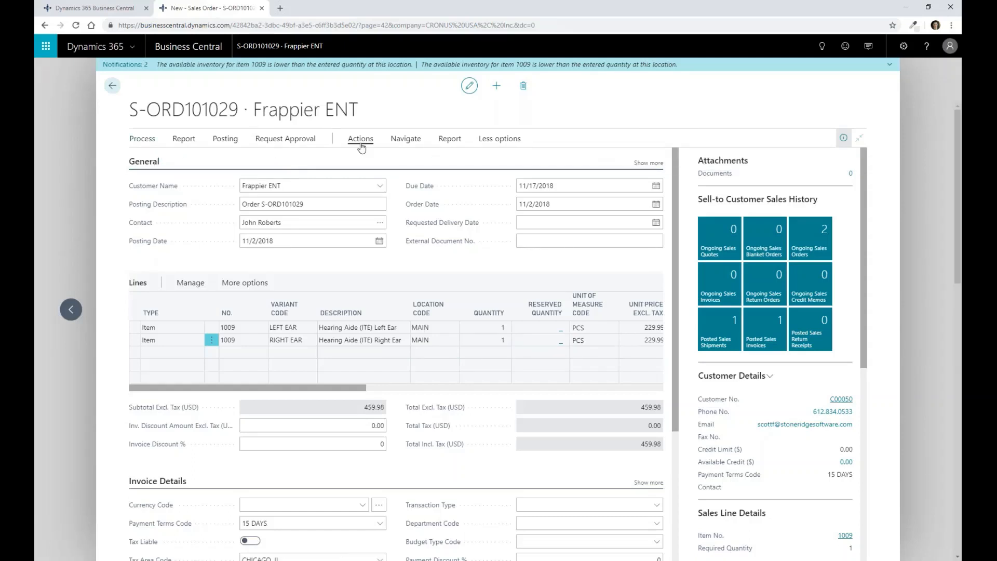
# Open Sales Order Planning for S-ORD101029 and display its Functions list.
pyautogui.click(361, 138)
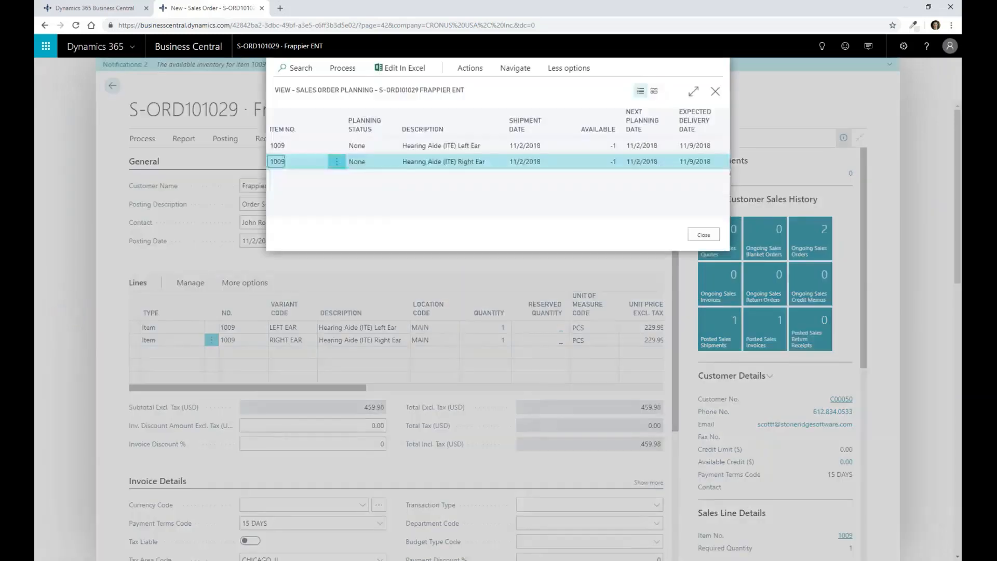
pyautogui.click(469, 68)
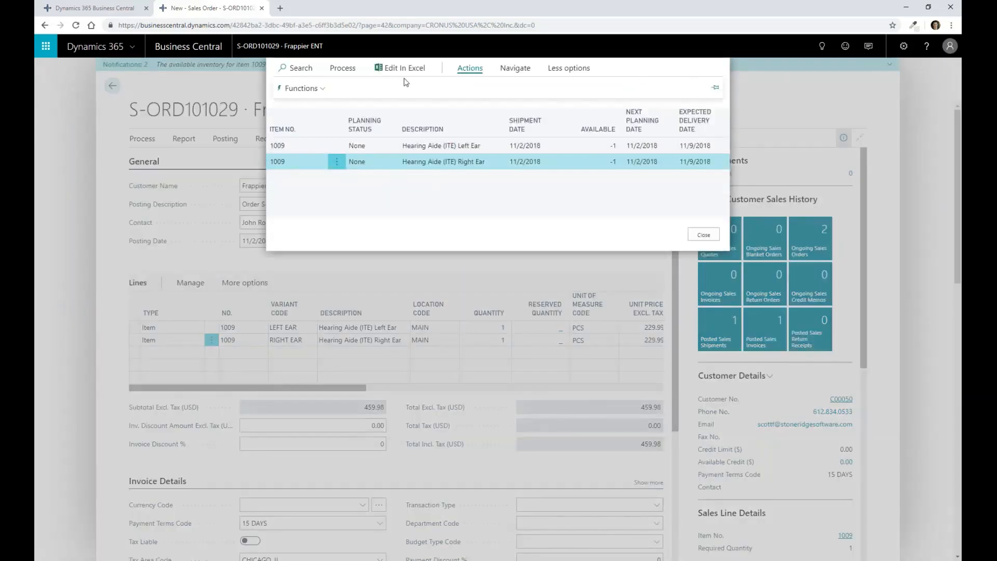
pyautogui.click(300, 88)
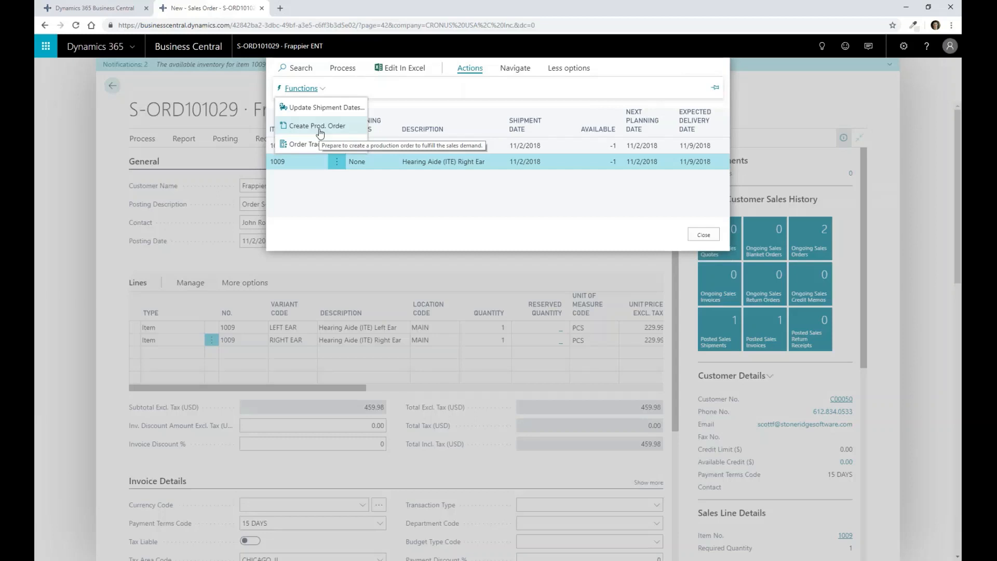
# Create released project production order RPORD.000014 for both lines, then close the planning page.
pyautogui.click(317, 126)
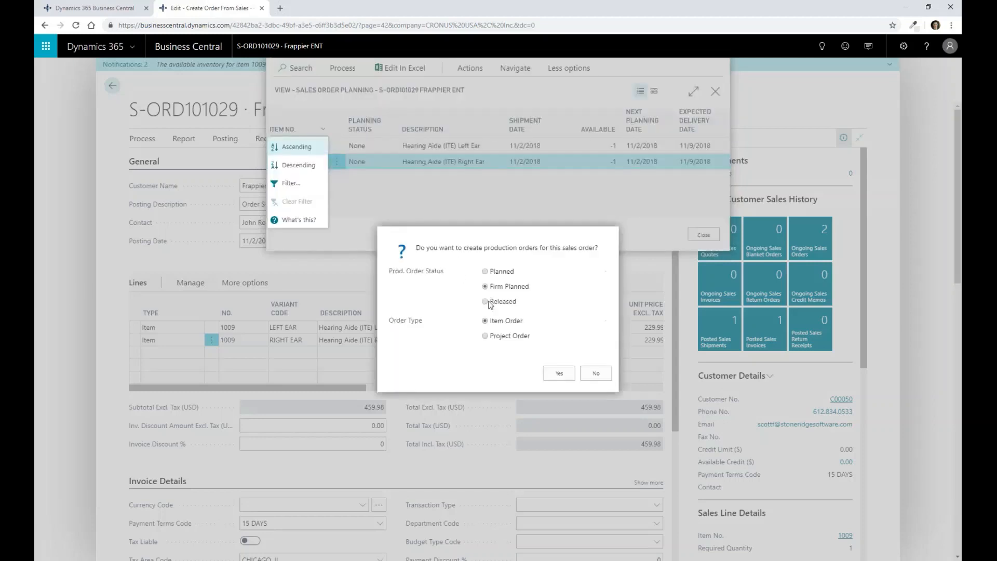
pyautogui.click(485, 301)
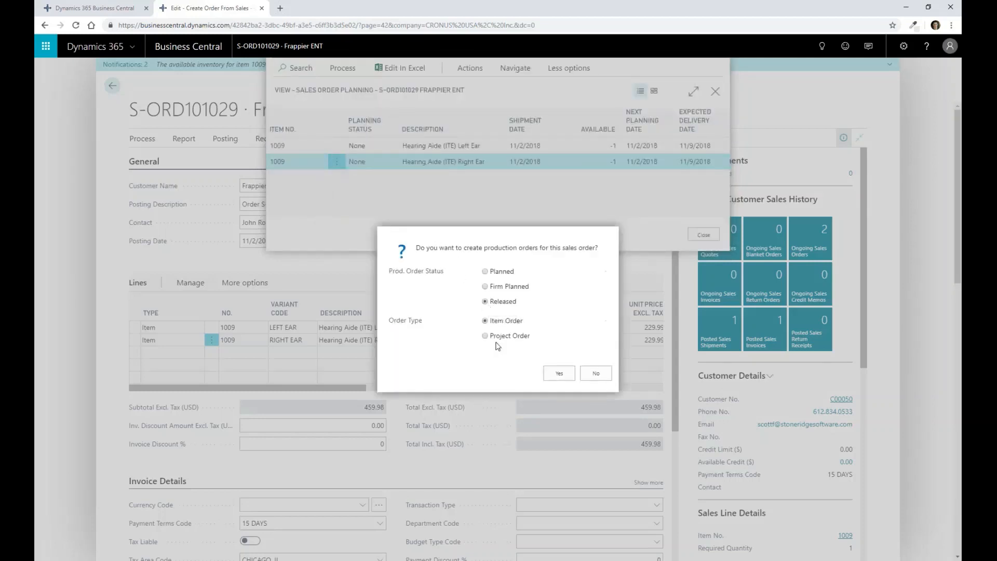
pyautogui.click(485, 335)
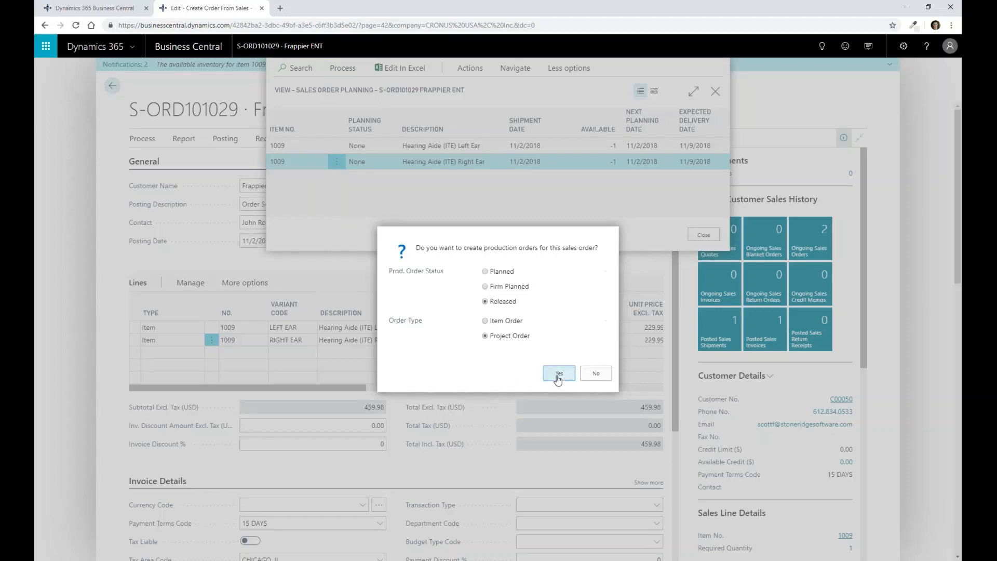
pyautogui.click(558, 373)
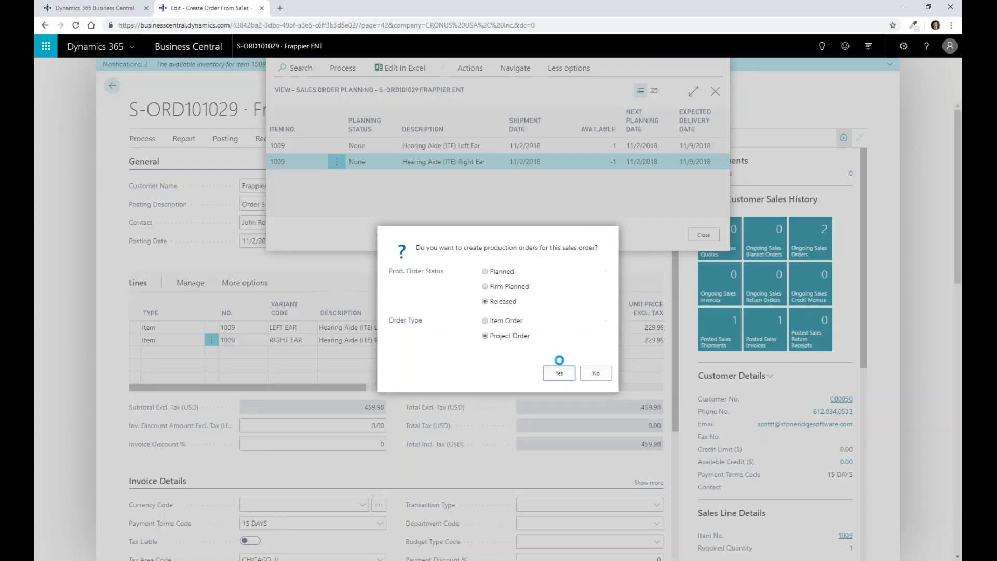
pyautogui.click(559, 373)
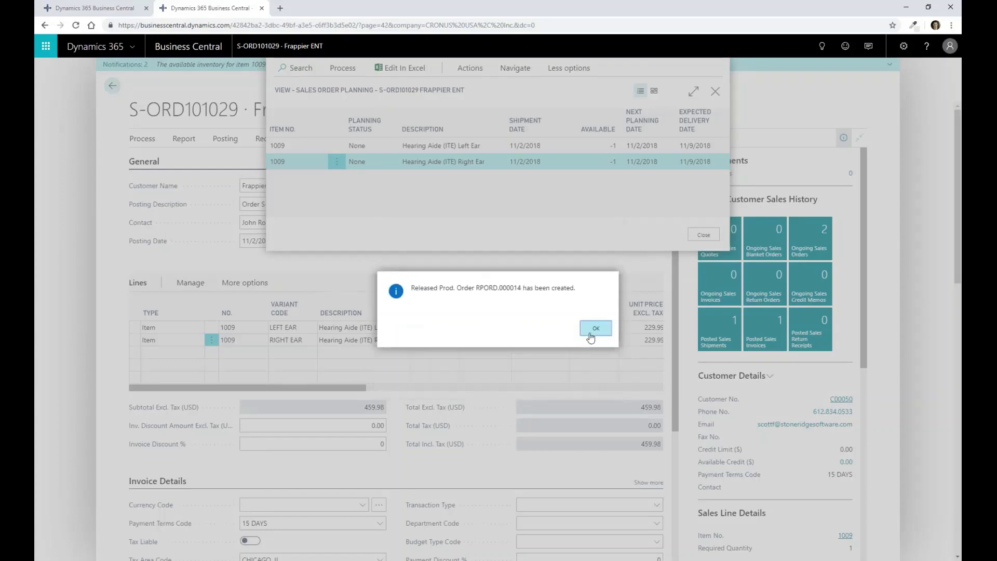
pyautogui.click(595, 328)
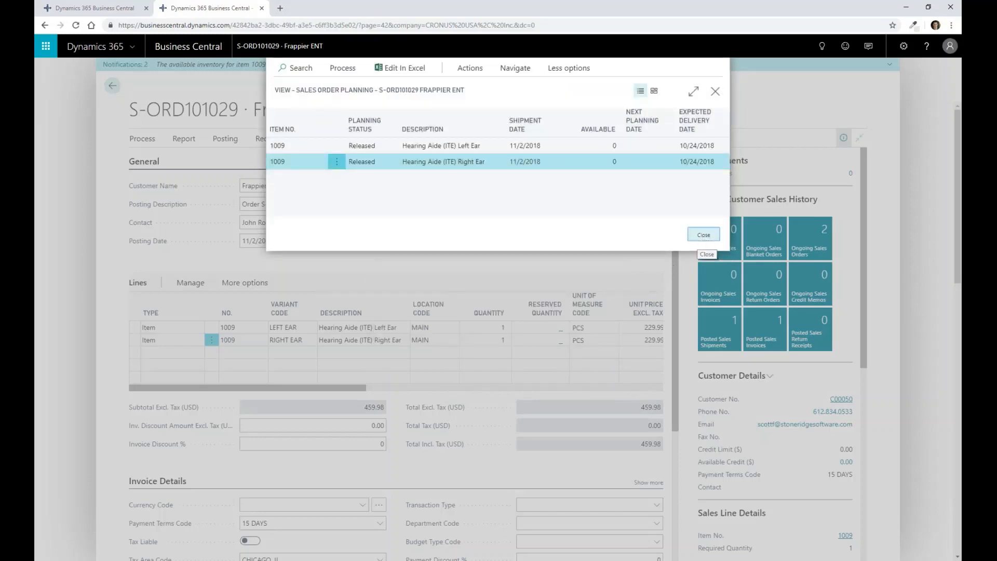
pyautogui.click(703, 234)
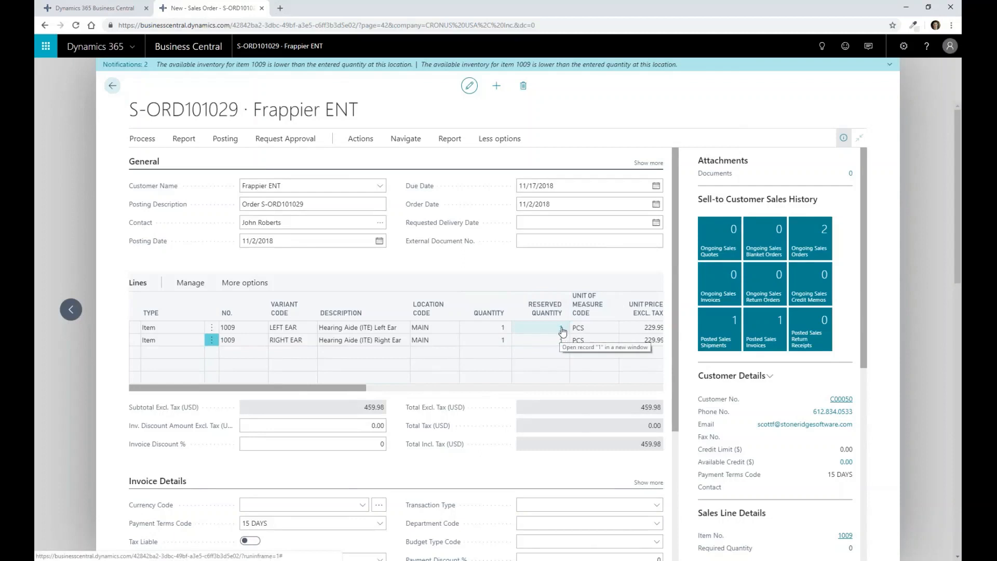
# Drill into the first line's reserved quantity to see item 1009 reserved from RPORD.000014.
pyautogui.click(561, 329)
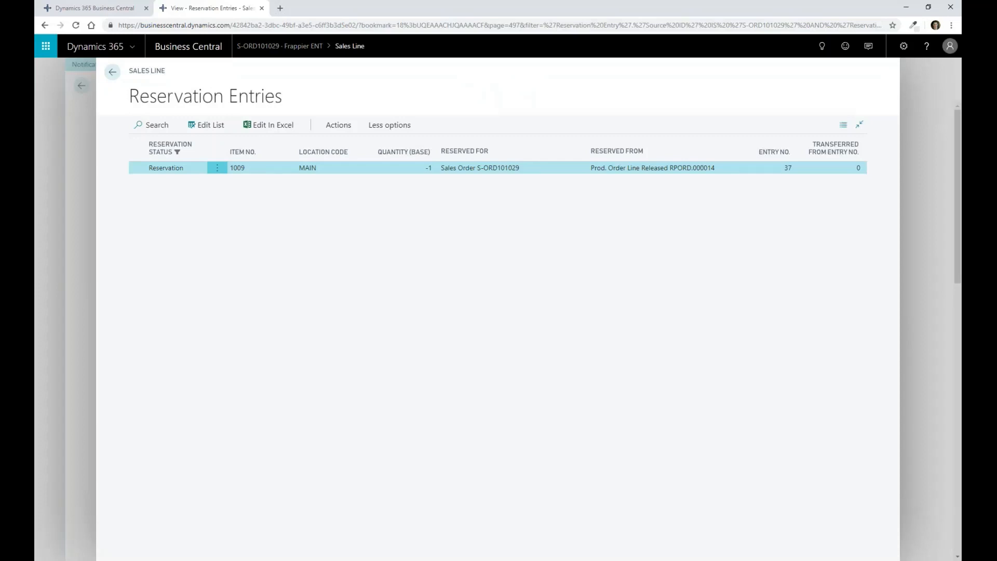
pyautogui.moveTo(703, 171)
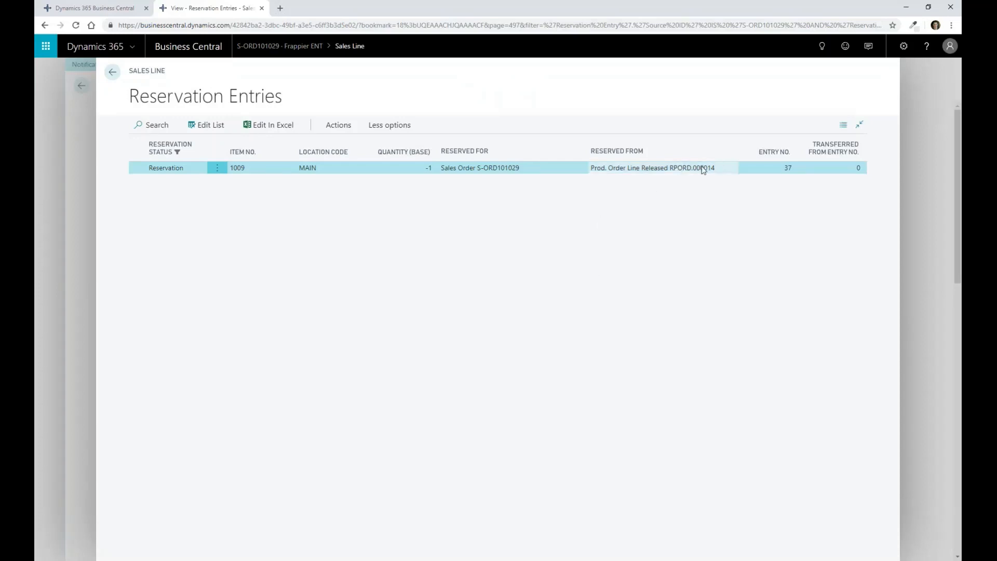